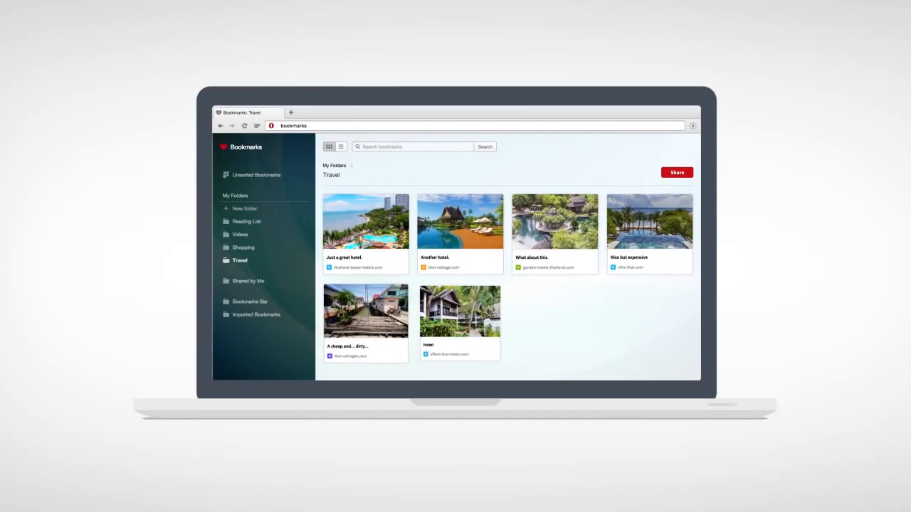
- Share the Travel bookmarks folder as 'Thailand' and generate a link valid for 14 days
{"action": "left_click", "coordinate": [676, 172]}
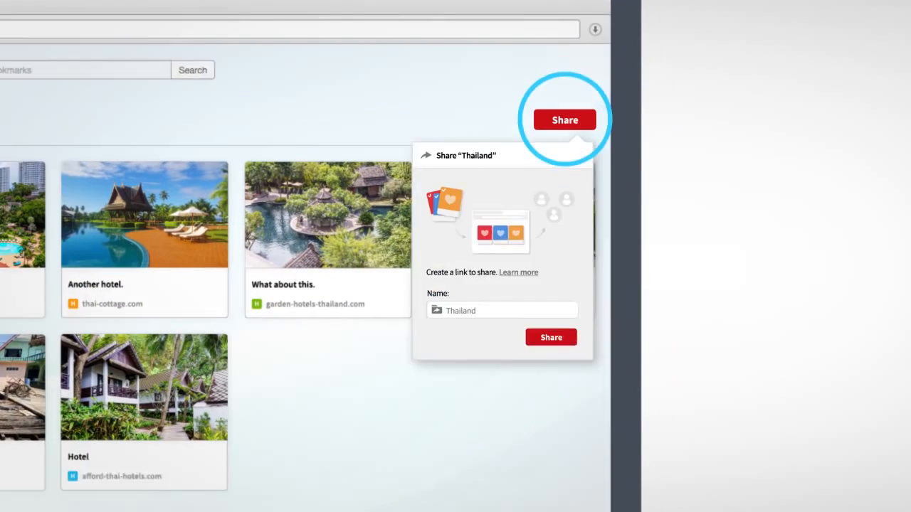
{"action": "left_click", "coordinate": [551, 336]}
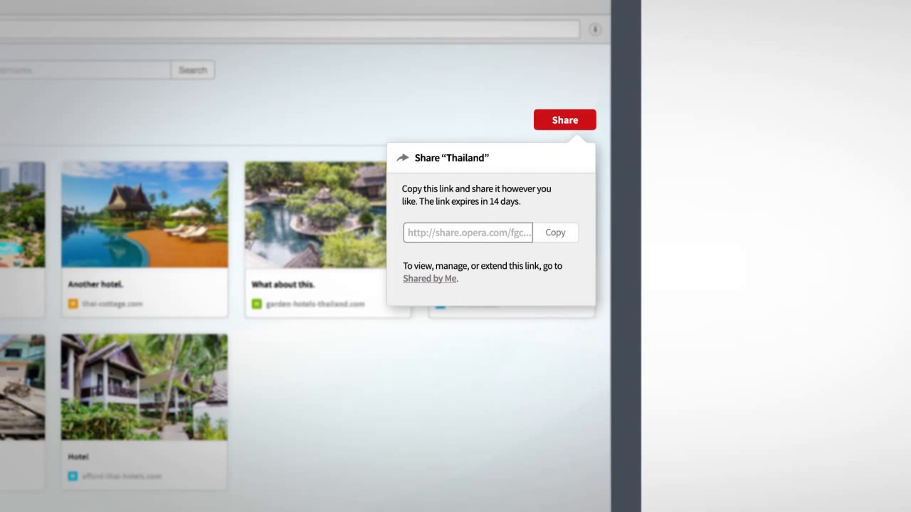